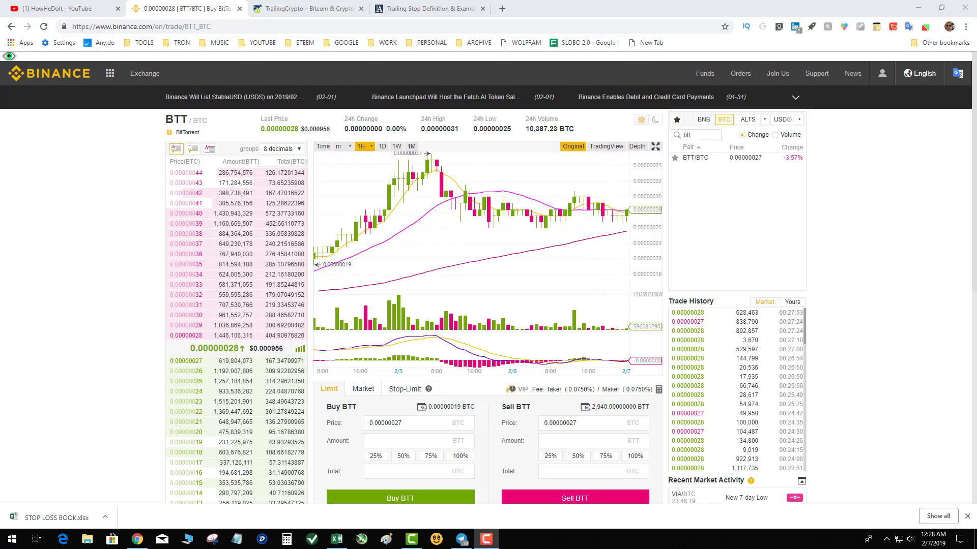
mouse_move(431, 8)
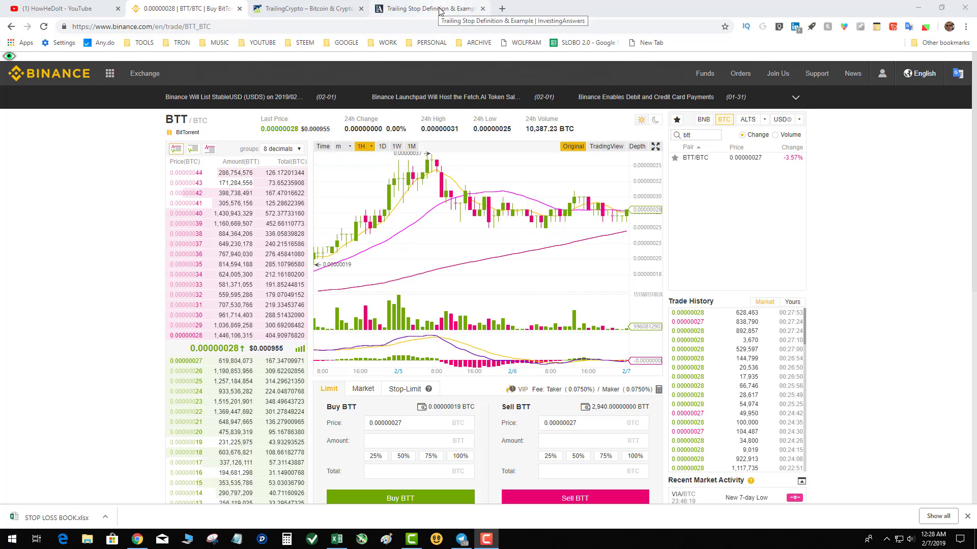
Step: Review the trailing stop article, then show Binance's BTT stop-limit buy and sell forms
click(428, 8)
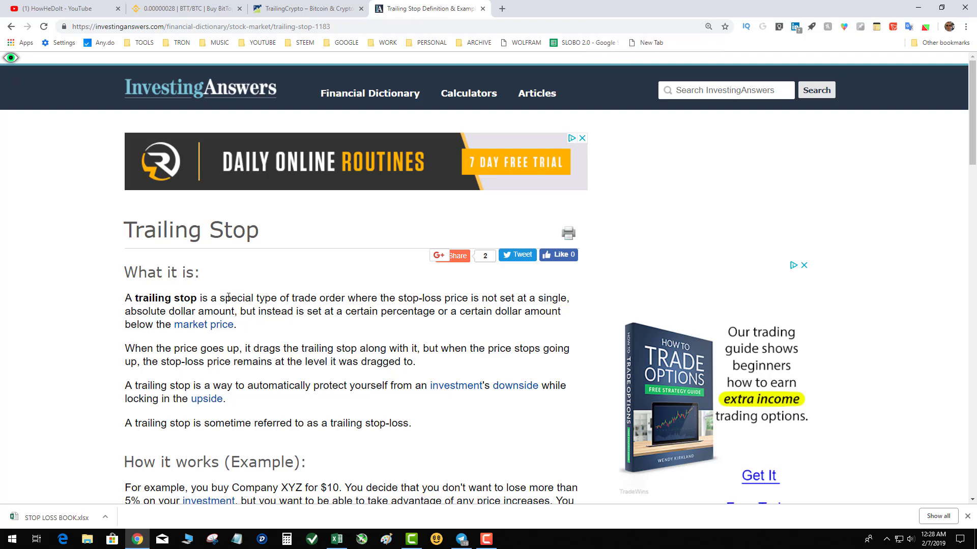
mouse_move(479, 294)
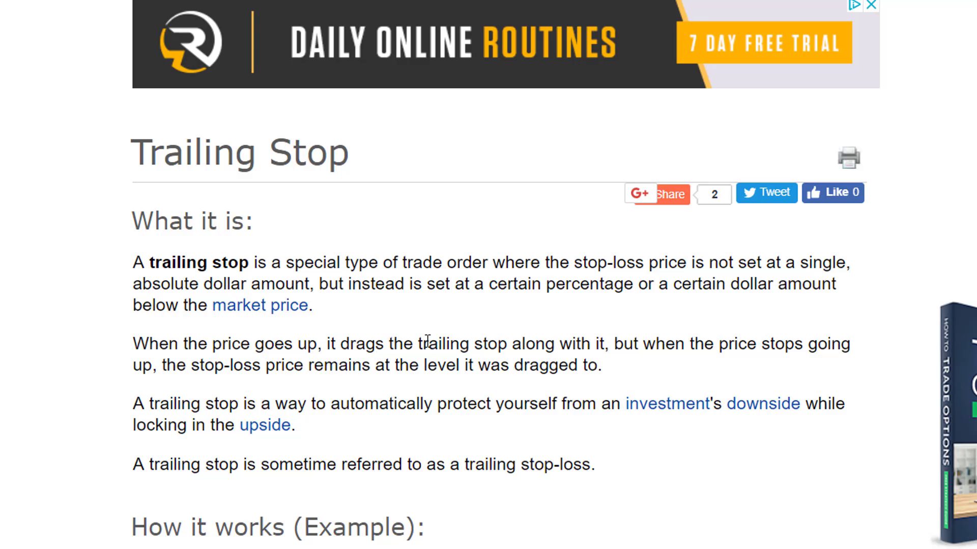
mouse_move(566, 341)
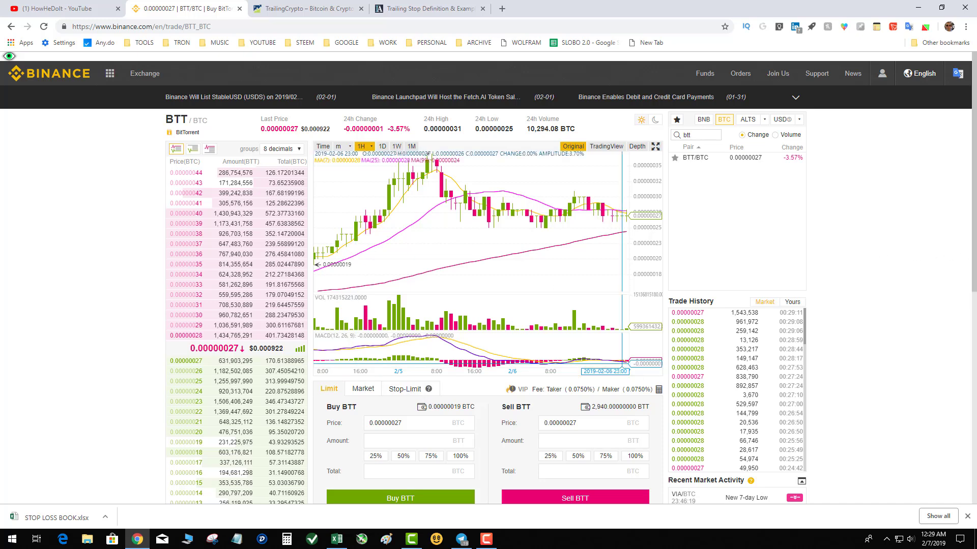
click(407, 389)
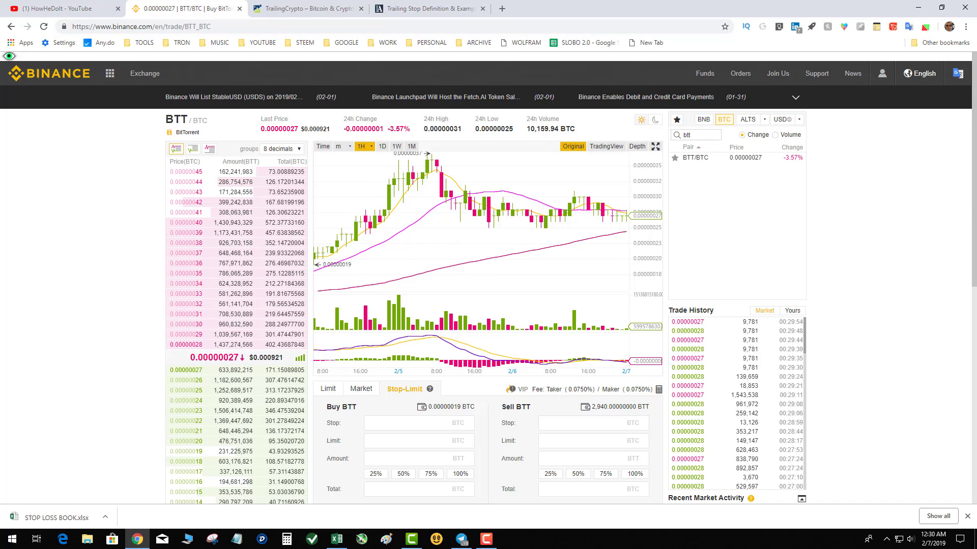
Step: Switch to the TrailingCrypto site and reach its Facebook/Google sign-in prompt
click(305, 9)
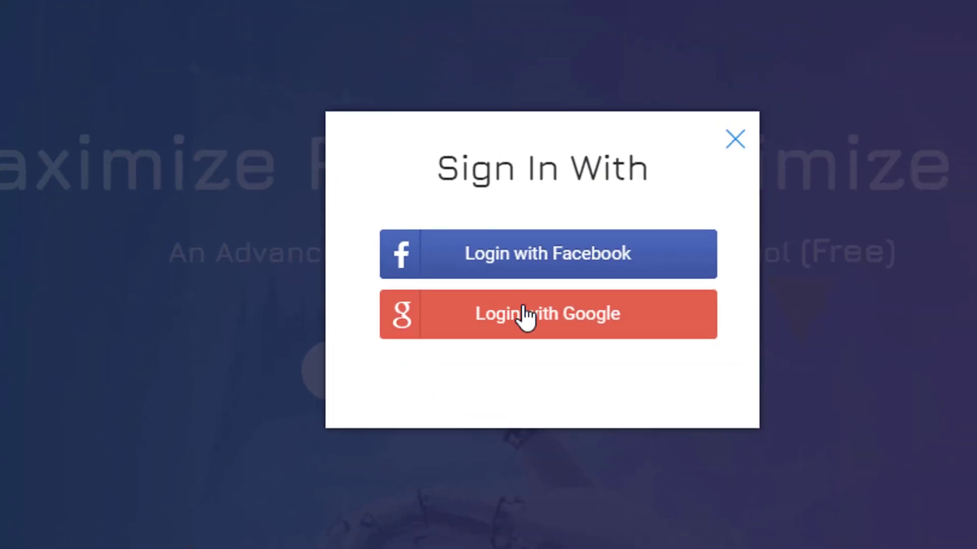
click(548, 313)
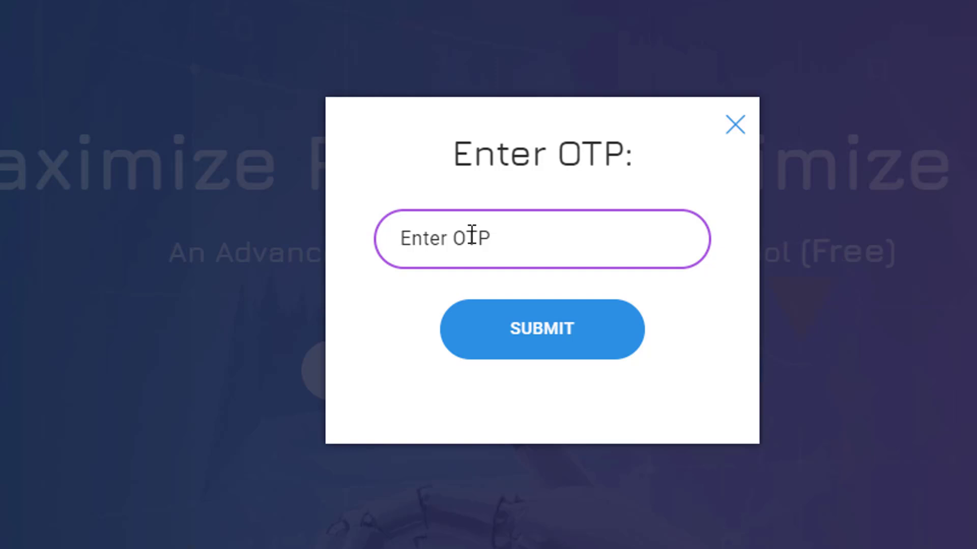
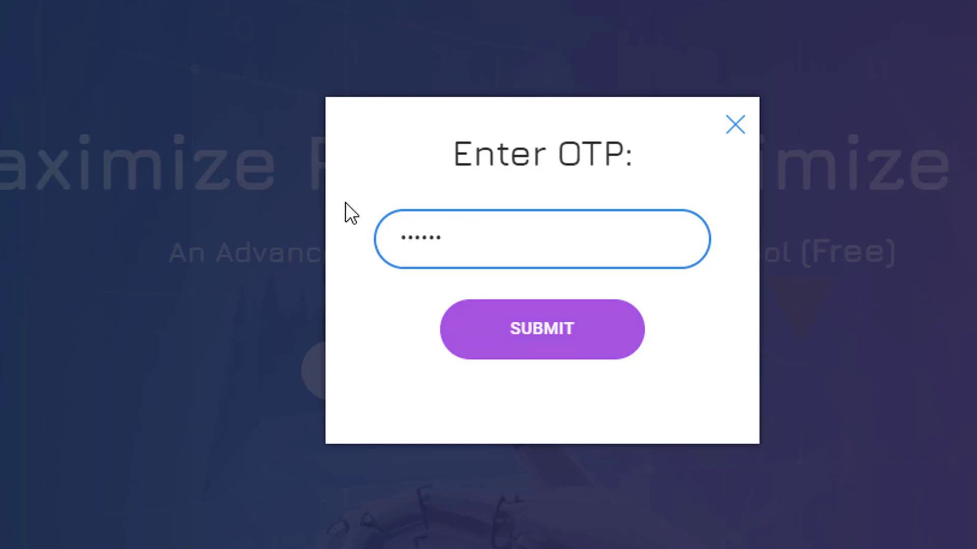
click(540, 329)
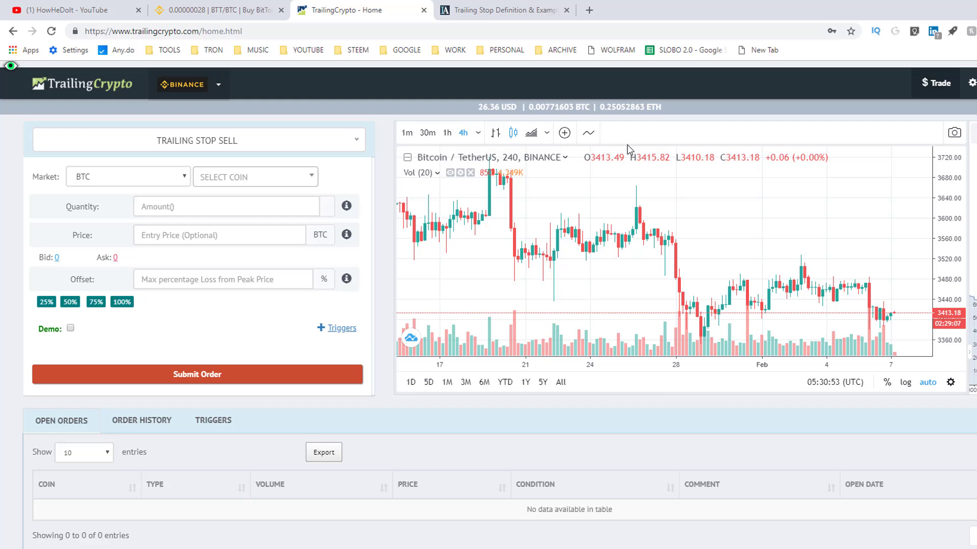
click(196, 140)
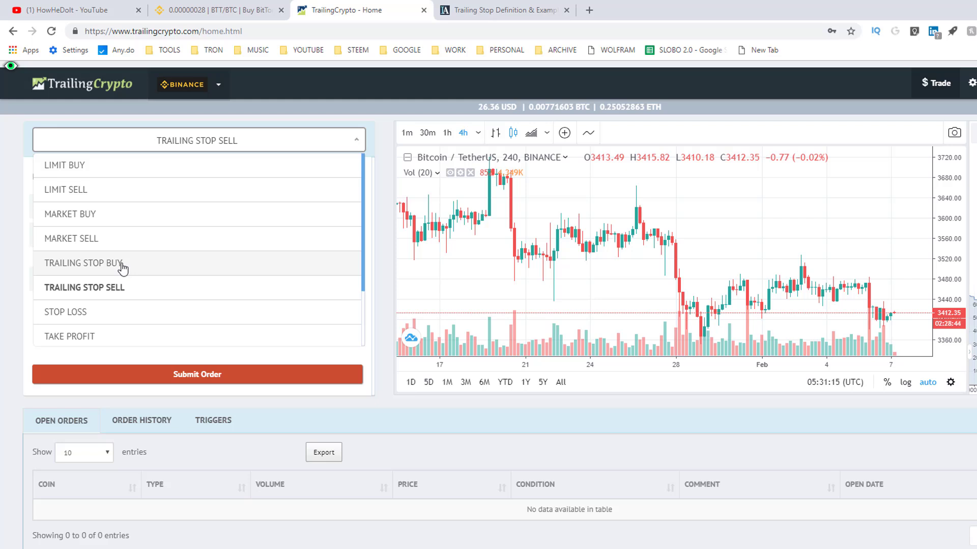
mouse_move(311, 238)
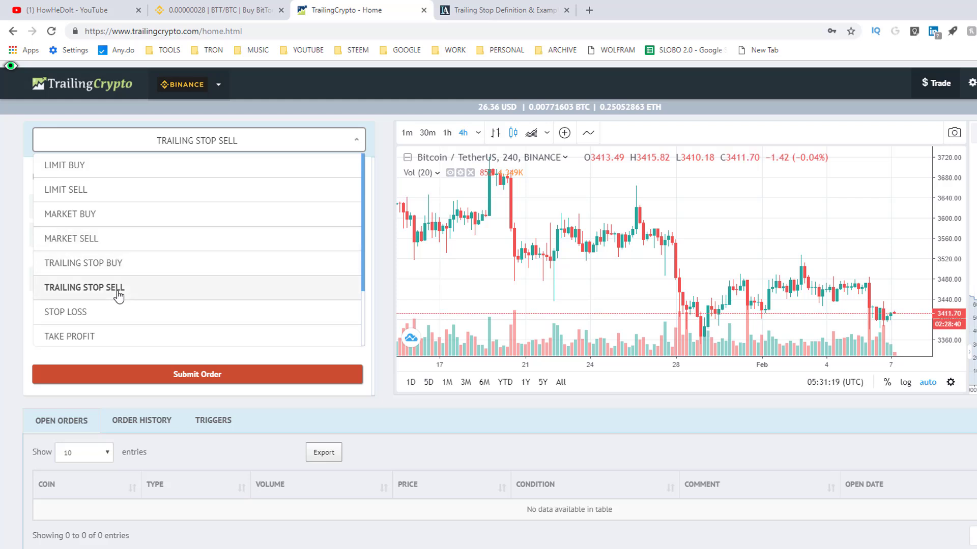
click(84, 287)
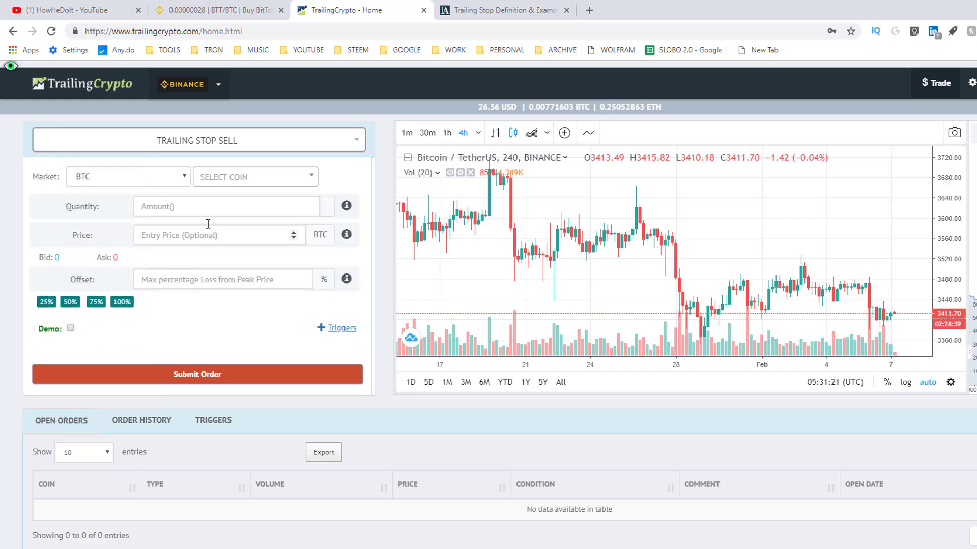
click(226, 207)
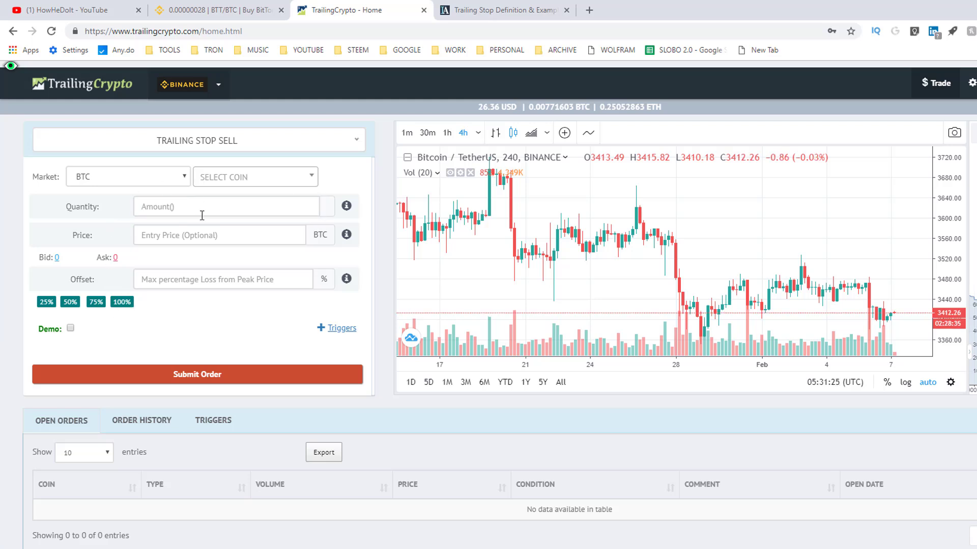
click(224, 206)
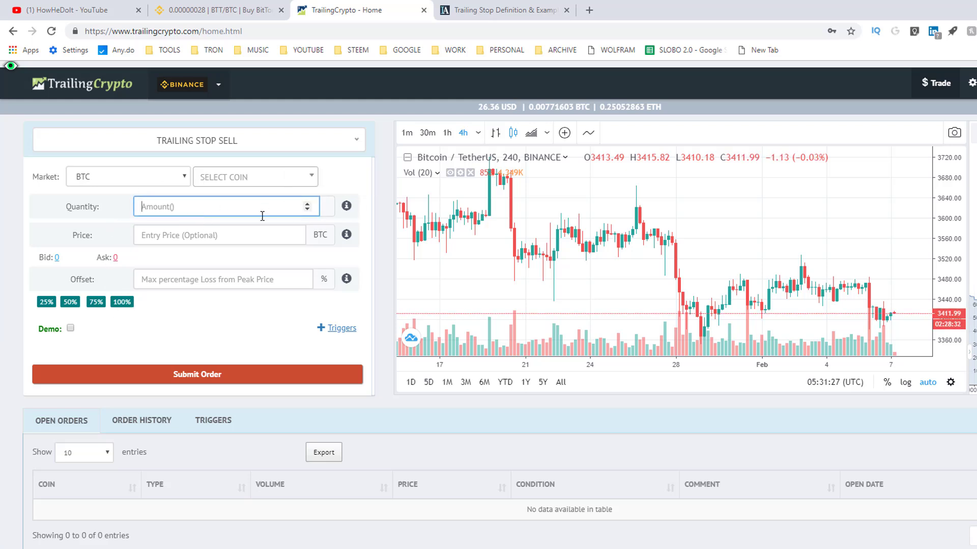
Step: Target BTT on the BTC market with price .00000028 BTC in the Trailing Stop Sell form
click(218, 235)
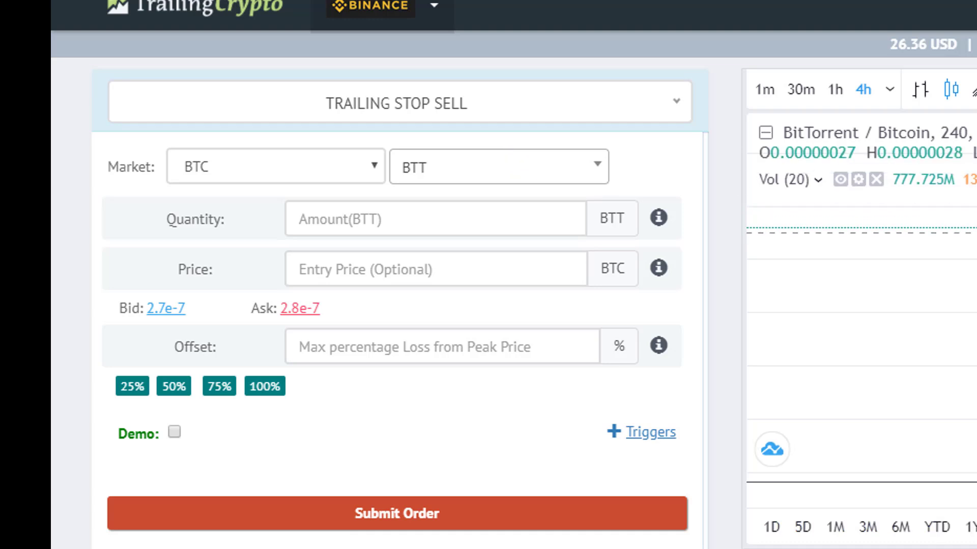
mouse_move(557, 259)
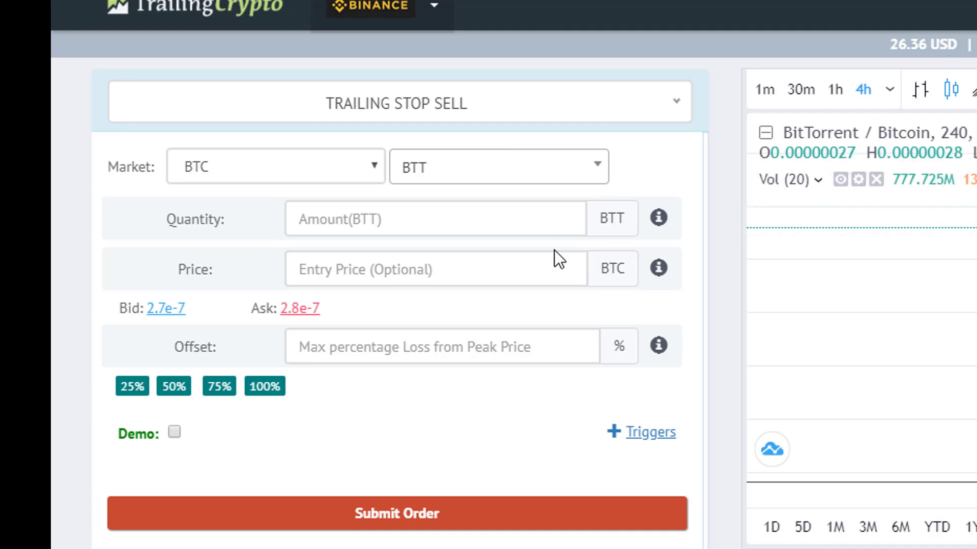
text(28)
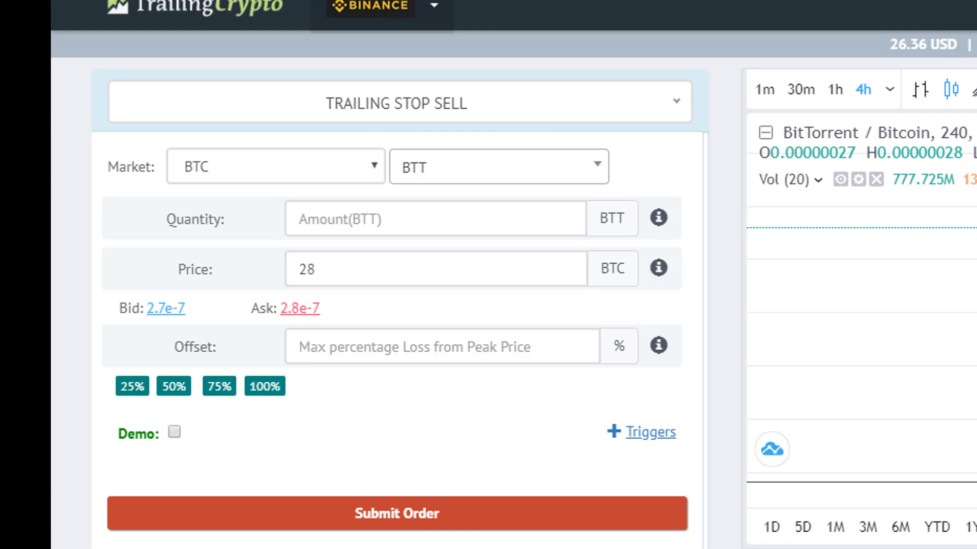
mouse_move(370, 257)
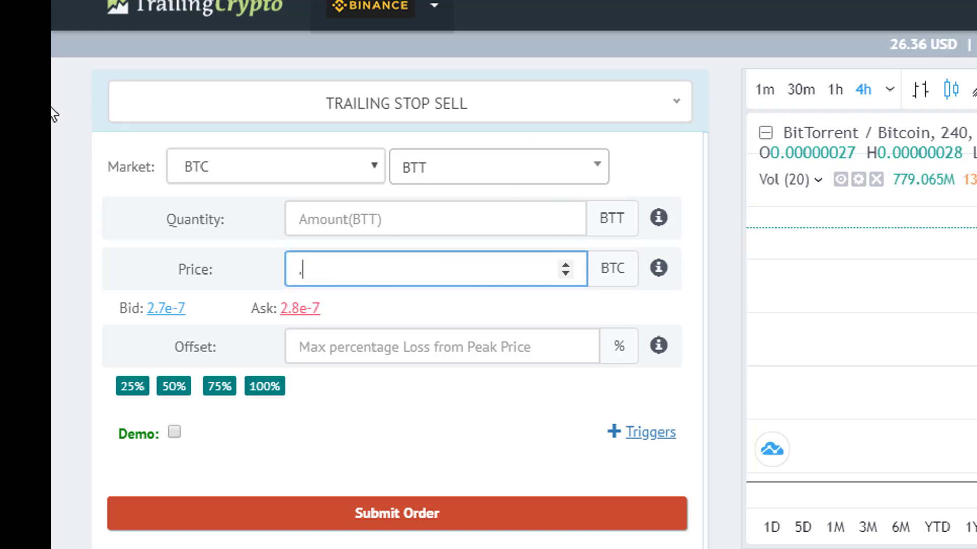
text(00000028)
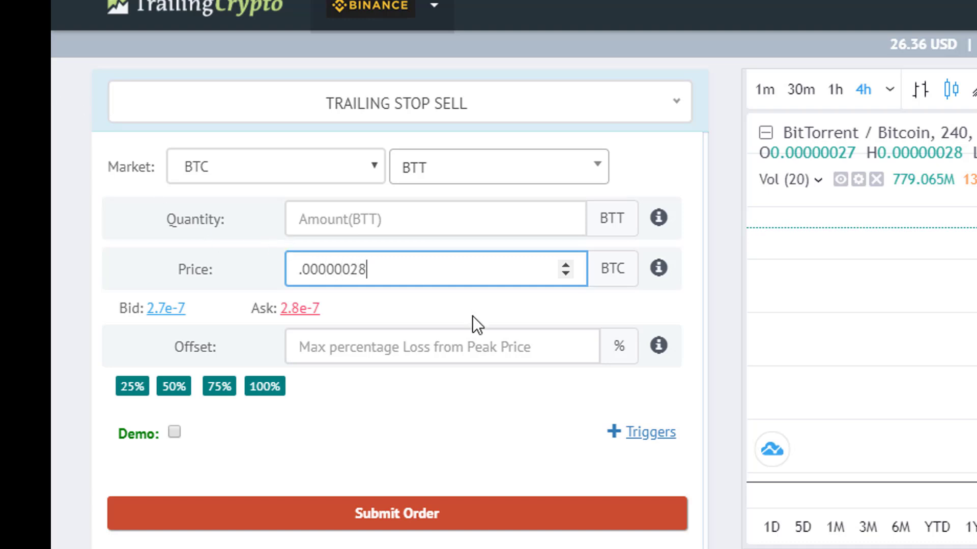
click(441, 347)
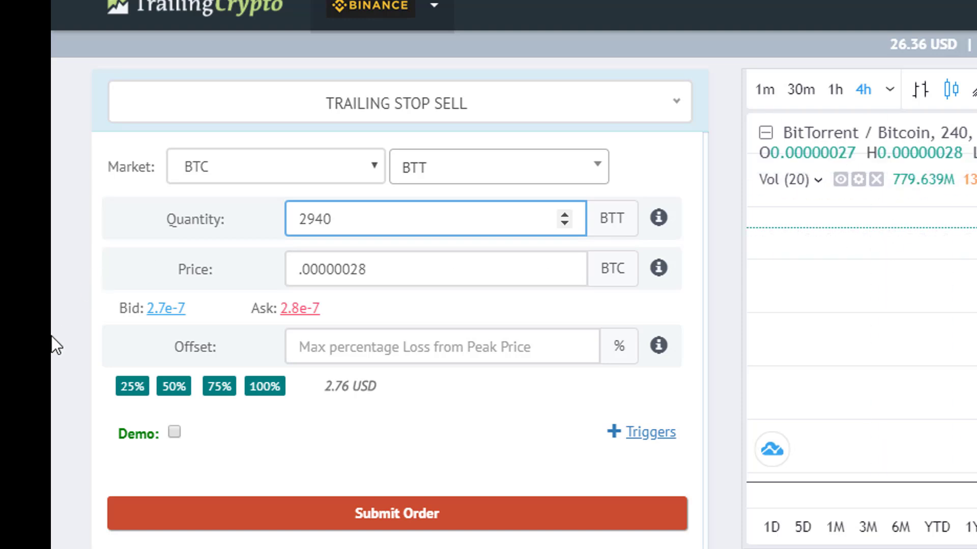
Step: Add a 10% trailing offset and submit the BTC/BTT trailing stop sell for 2940
click(439, 347)
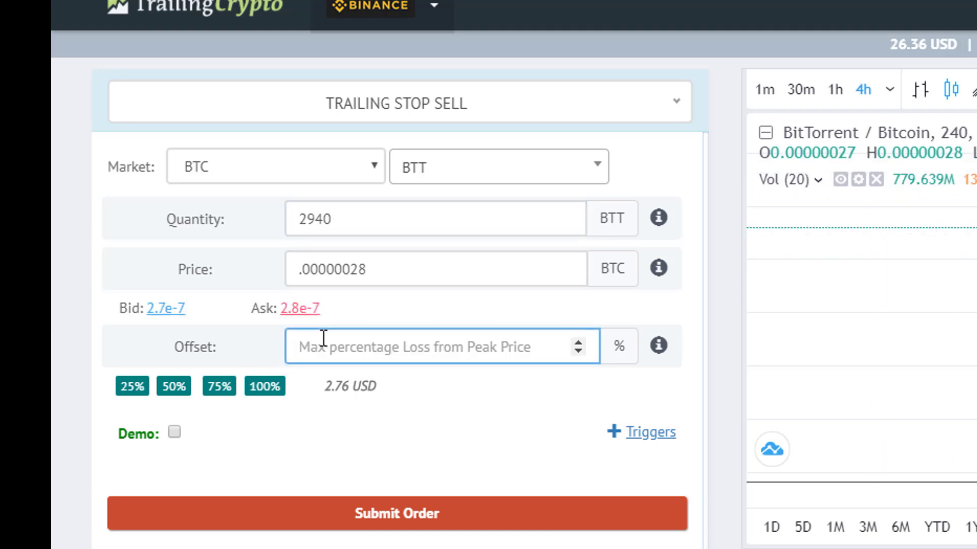
text(10)
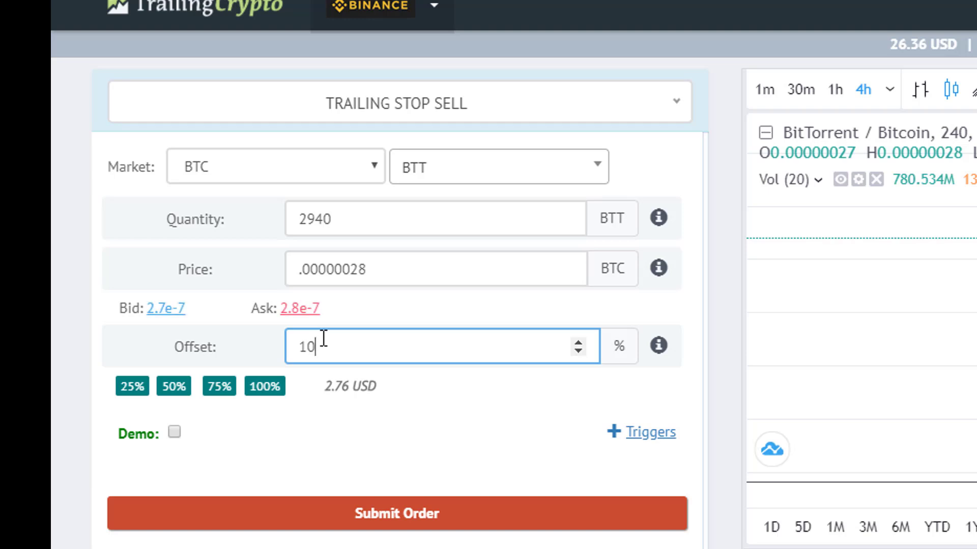
click(437, 268)
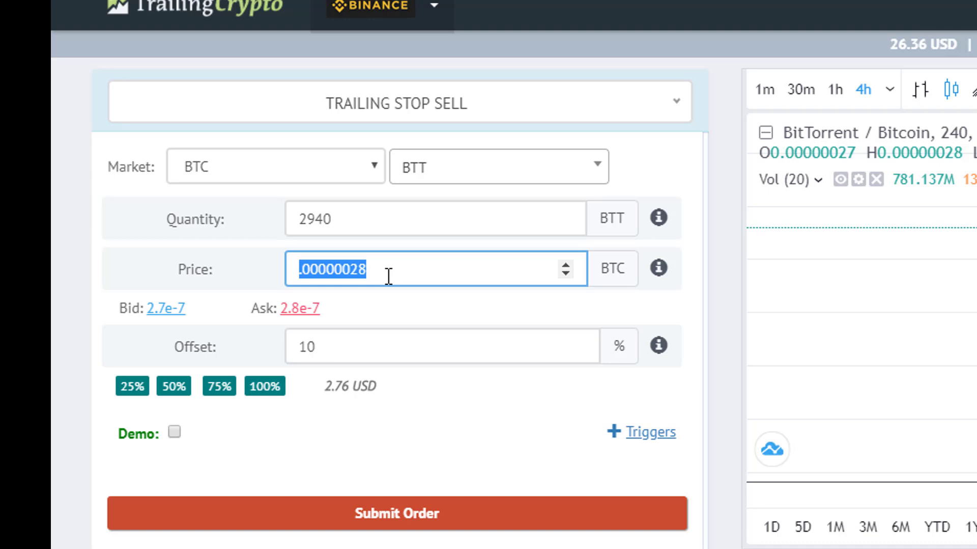
mouse_move(386, 271)
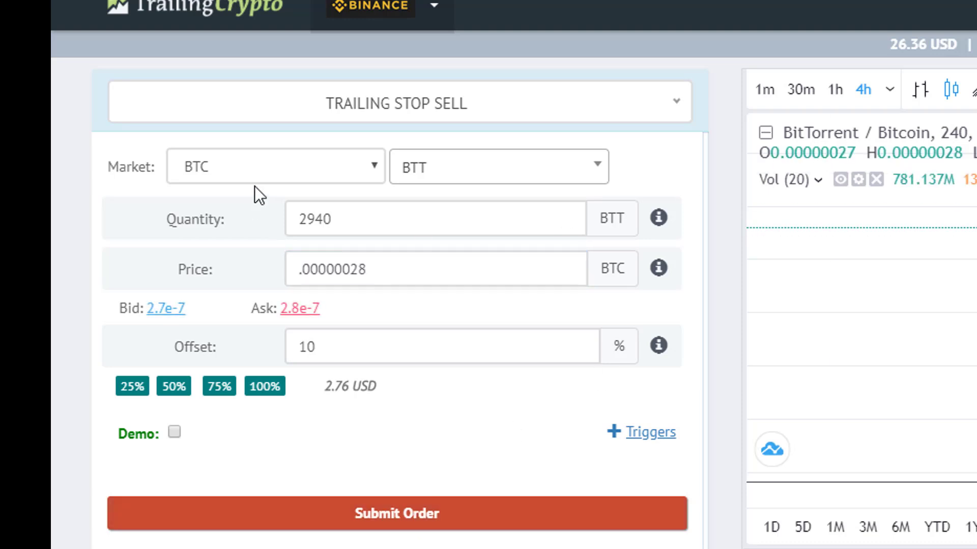
click(436, 346)
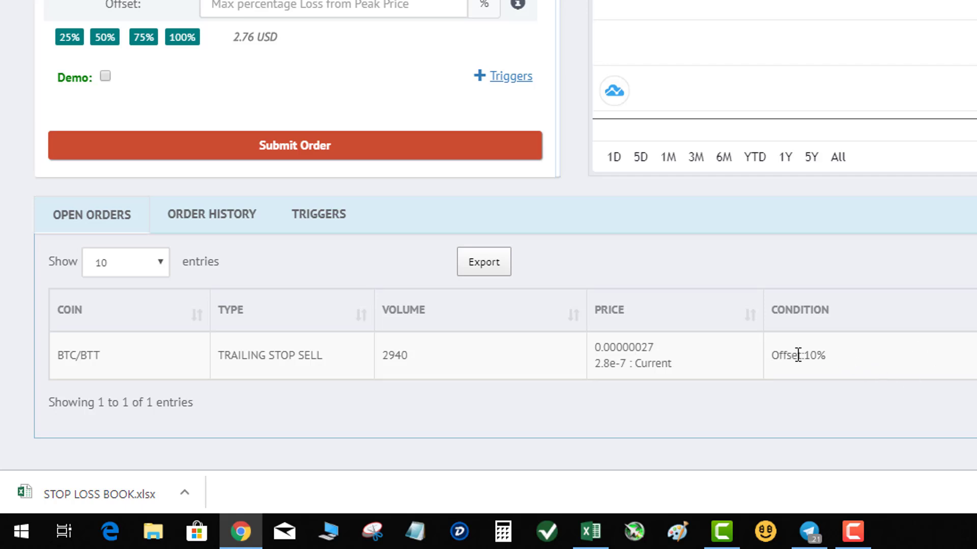
mouse_move(838, 349)
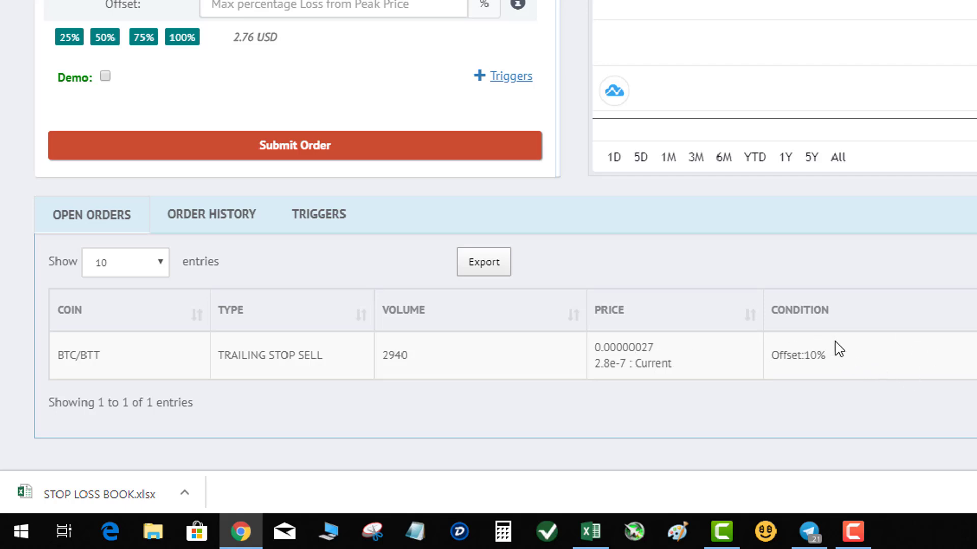
mouse_move(624, 188)
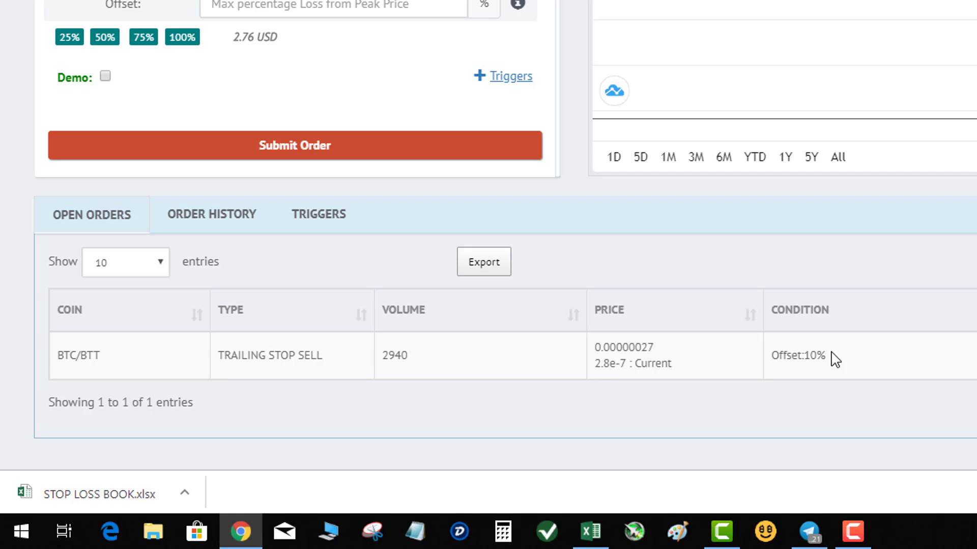
mouse_move(711, 403)
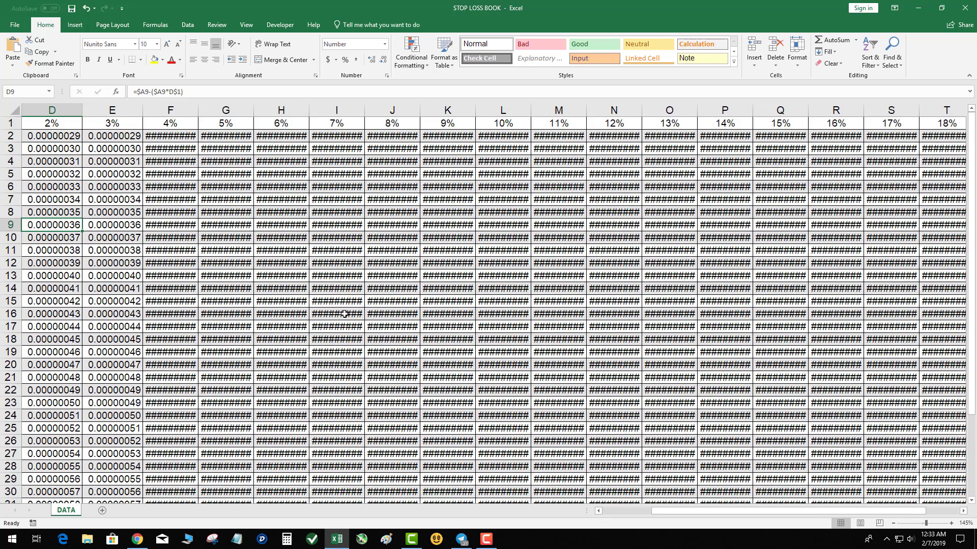
Step: Insert blank rows above the 0.00000030 base price in Excel and extend the price series upward
scroll(left, 3)
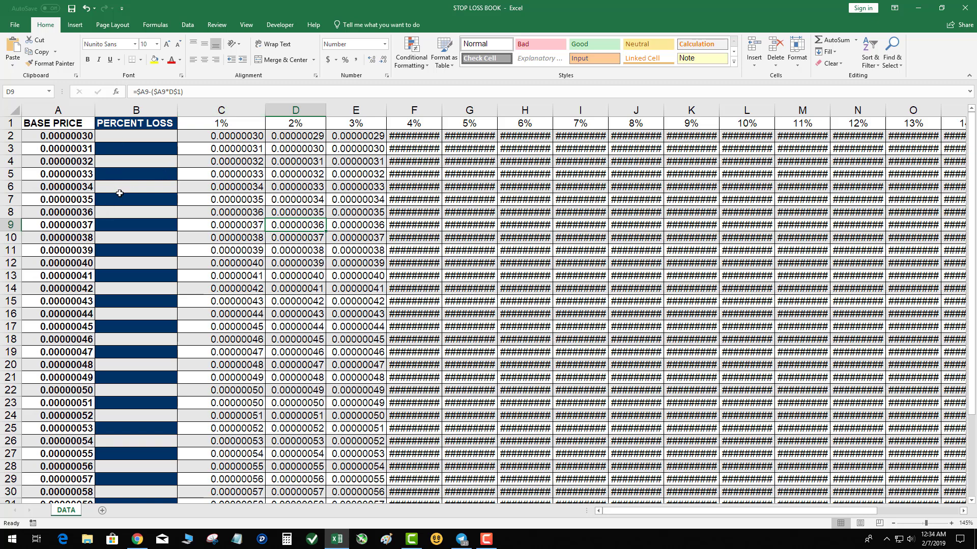
click(58, 136)
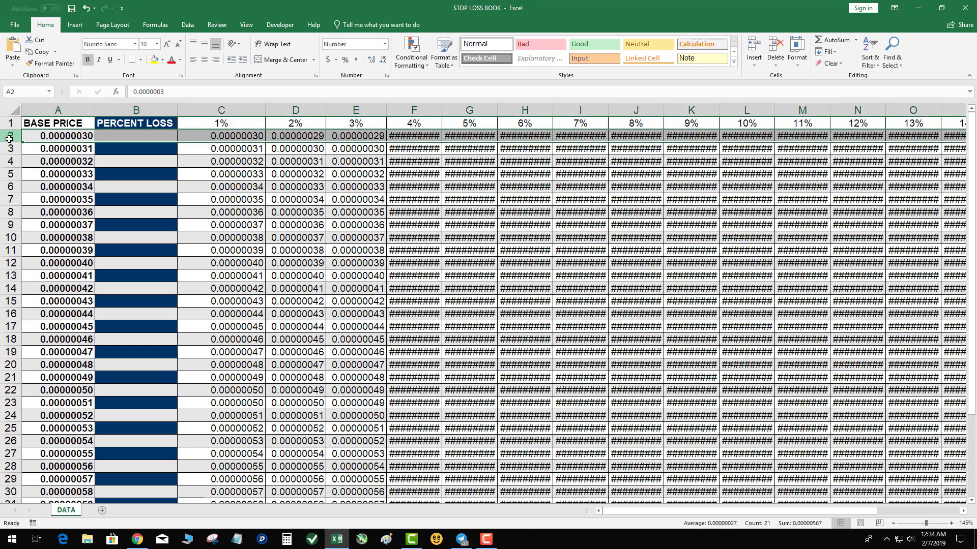
right_click(9, 187)
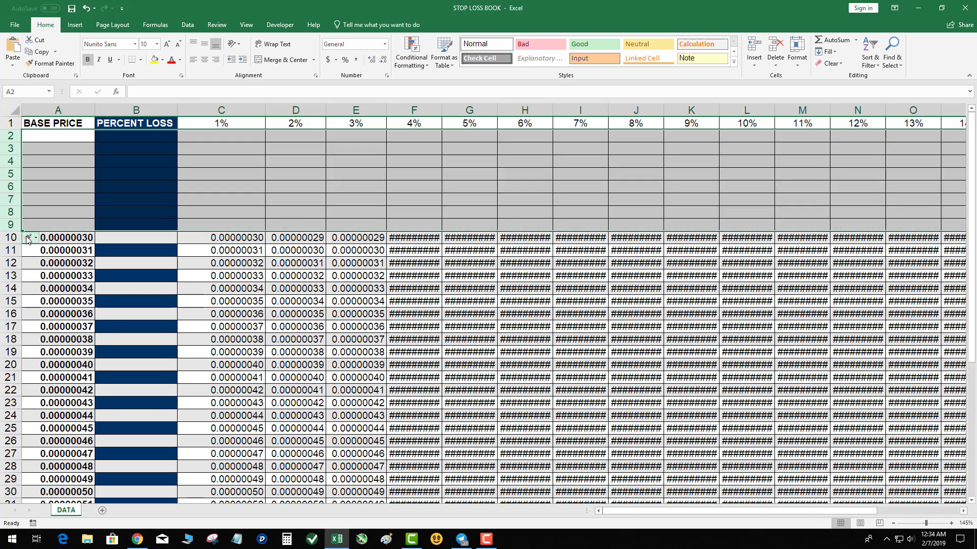
click(58, 250)
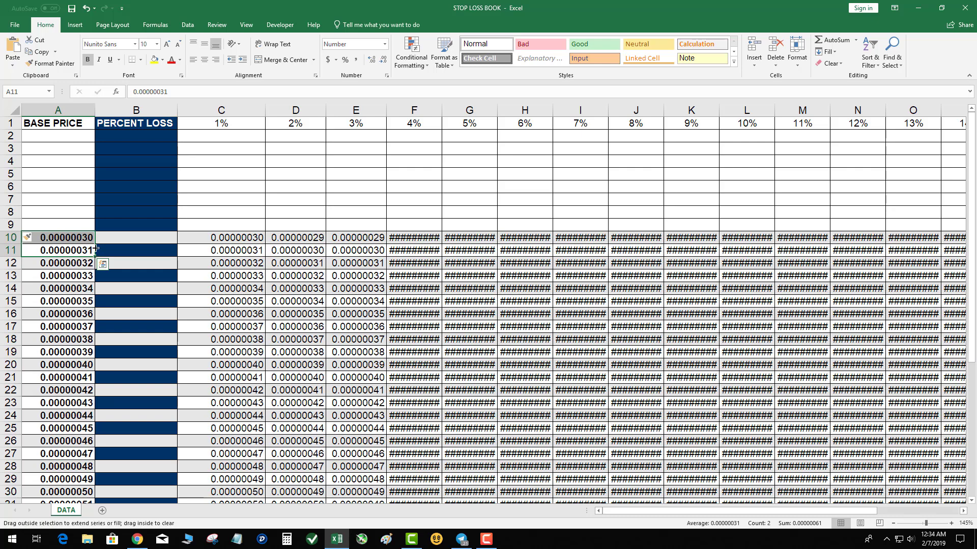
drag(58, 237, 58, 135)
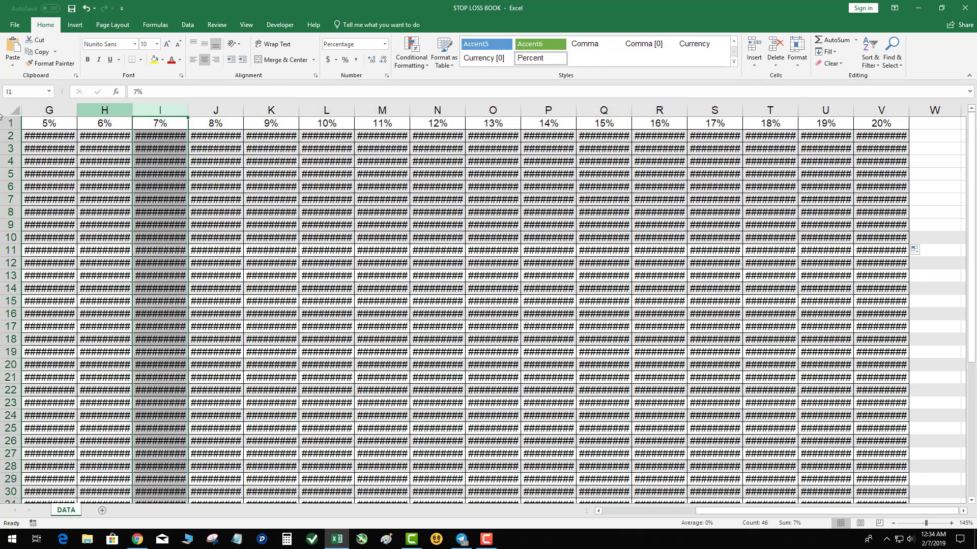
click(104, 123)
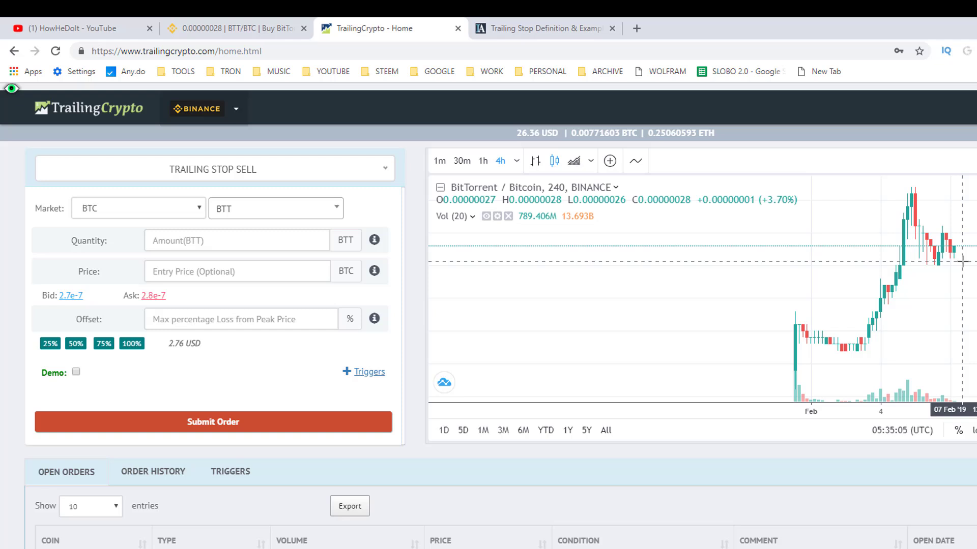
mouse_move(957, 259)
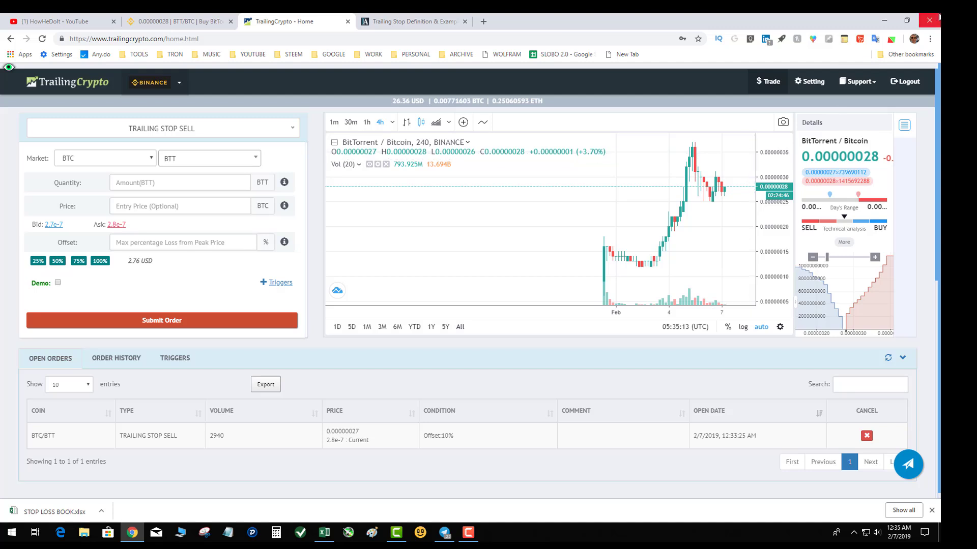
mouse_move(752, 148)
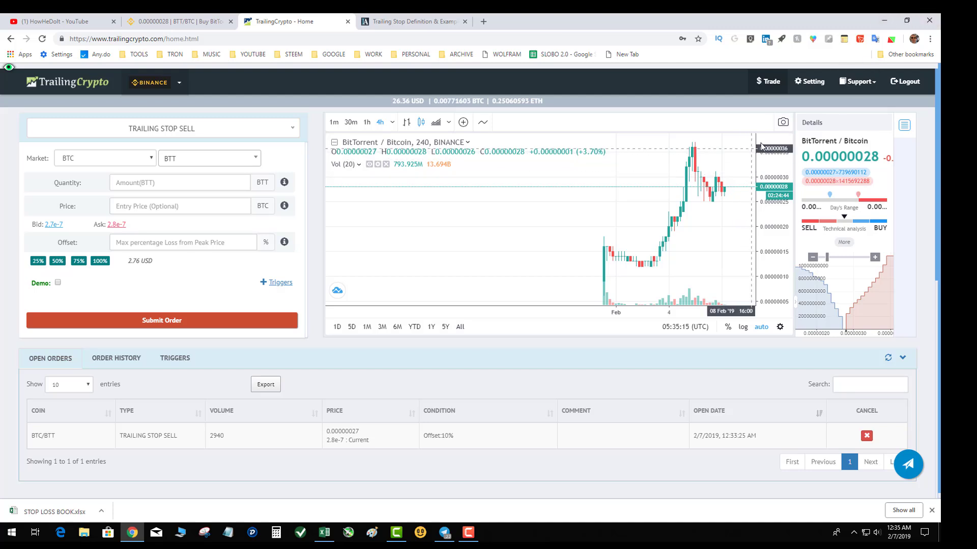
click(322, 532)
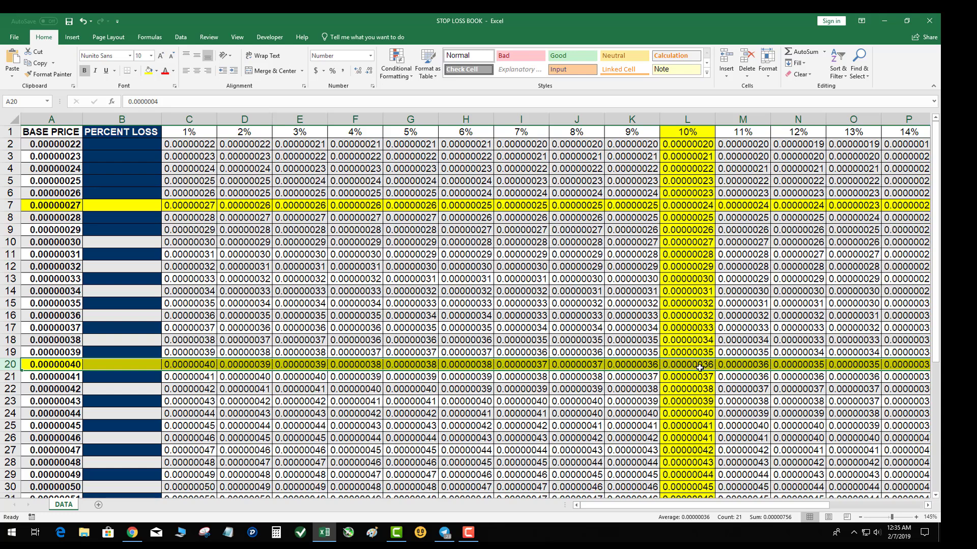
Step: Inspect the row 20 stop price formula and shade the 0.00000050 base price row yellow
click(687, 364)
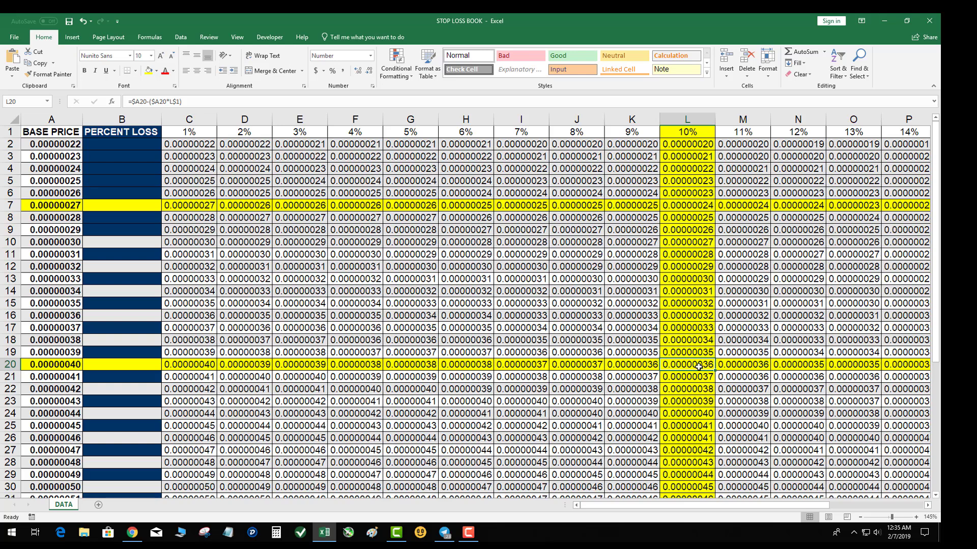
mouse_move(404, 352)
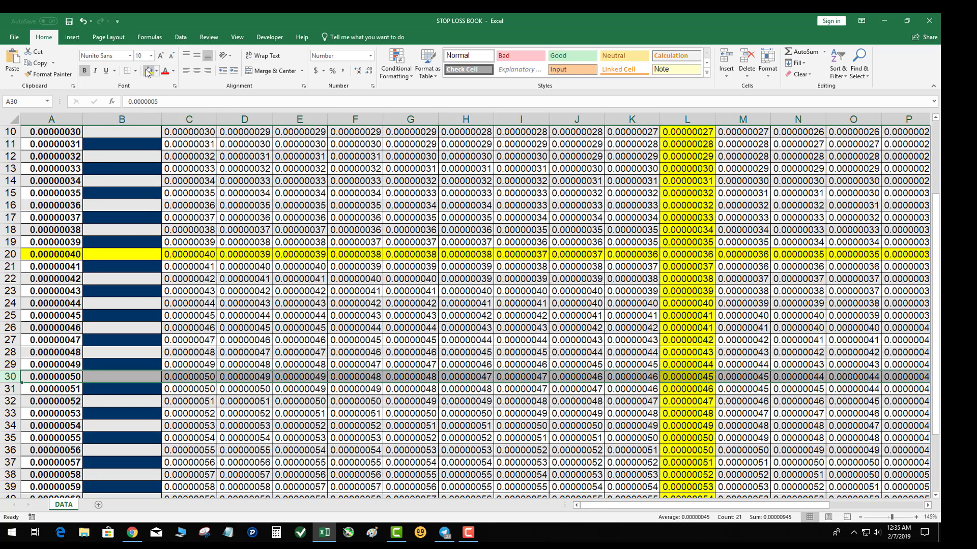
click(686, 377)
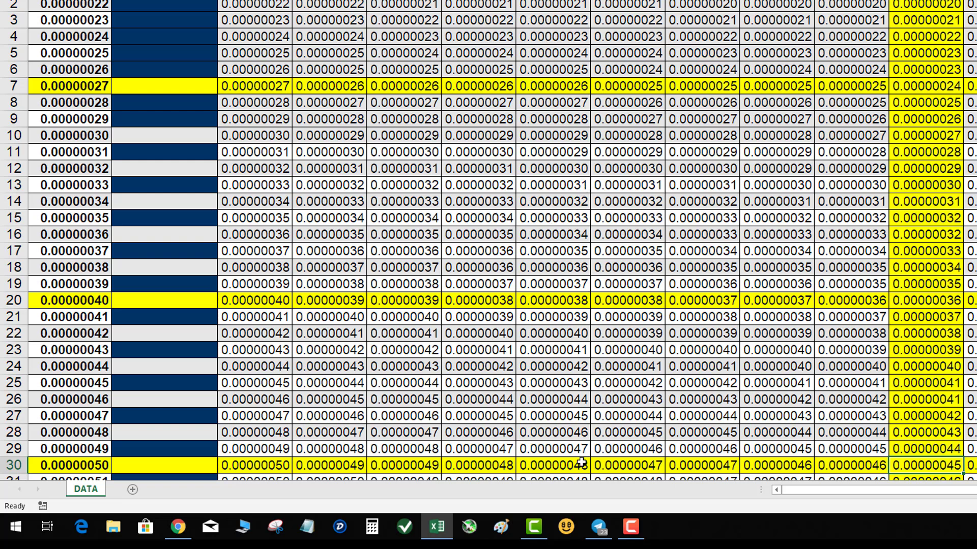
click(177, 528)
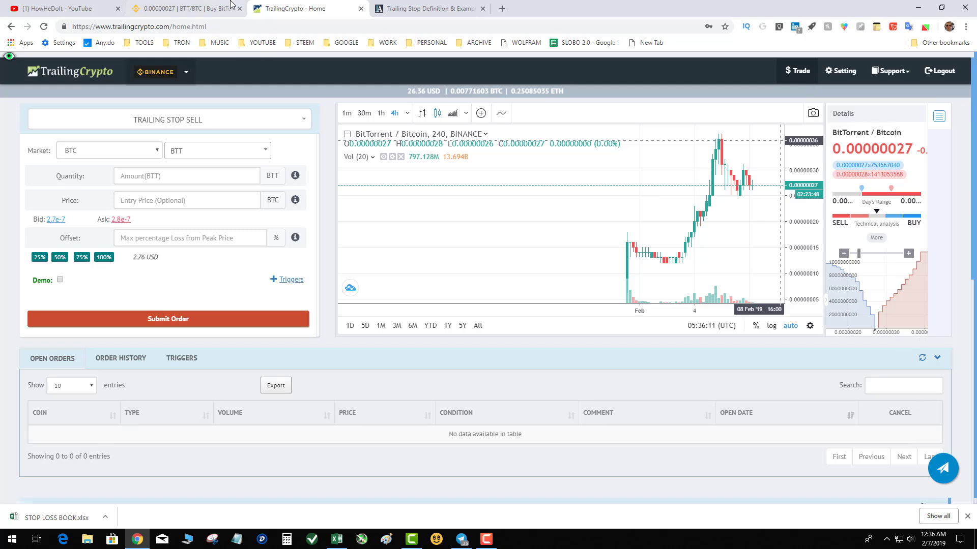
mouse_move(323, 95)
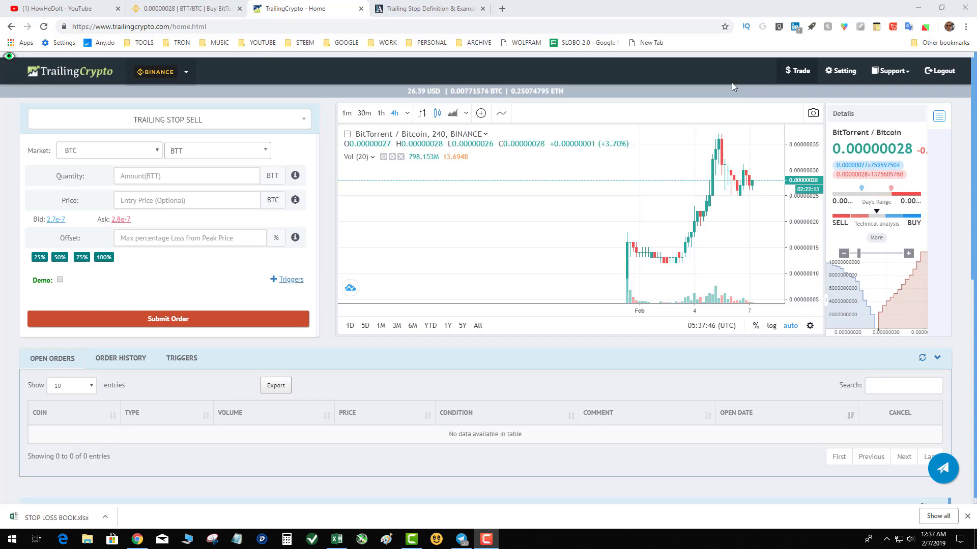
mouse_move(748, 82)
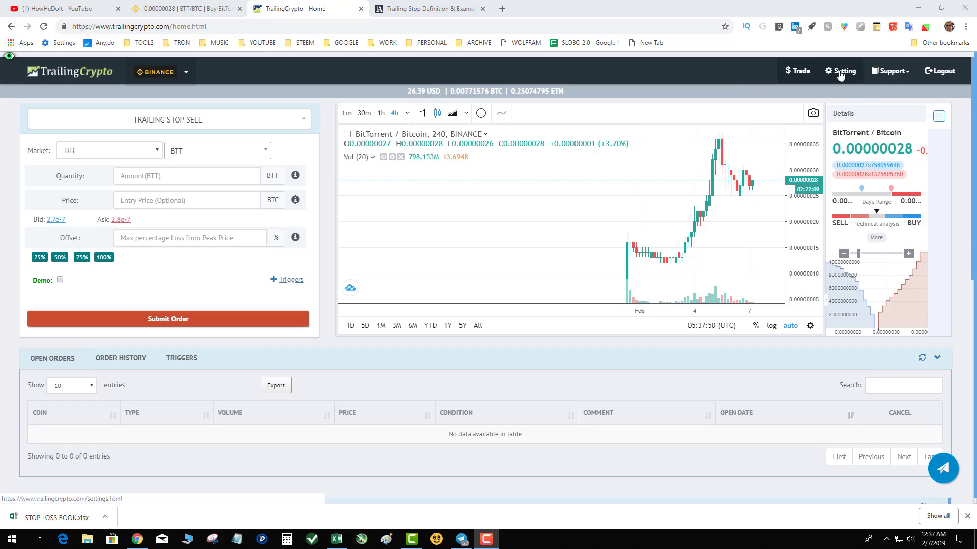
Step: Show the exchange API key setup form with its required Key and Secret fields
click(839, 70)
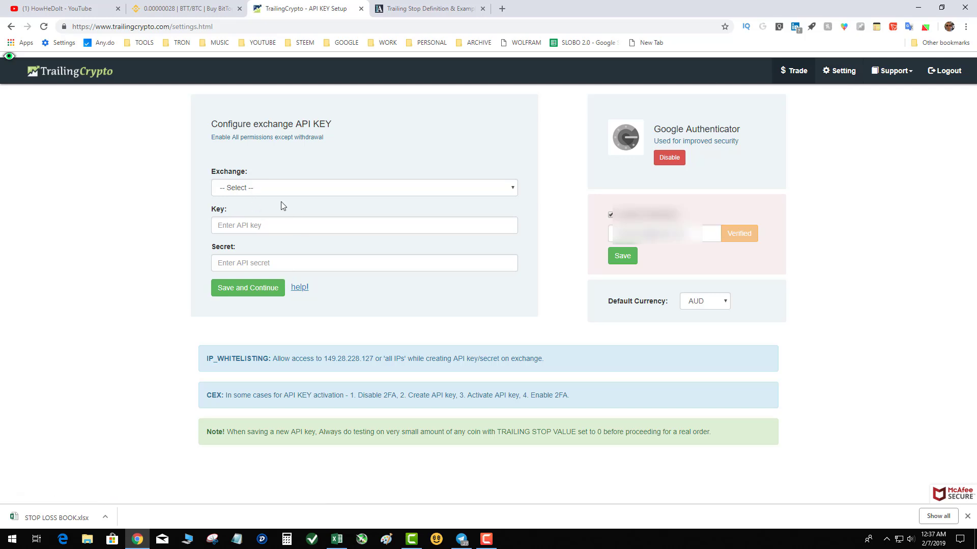
click(364, 187)
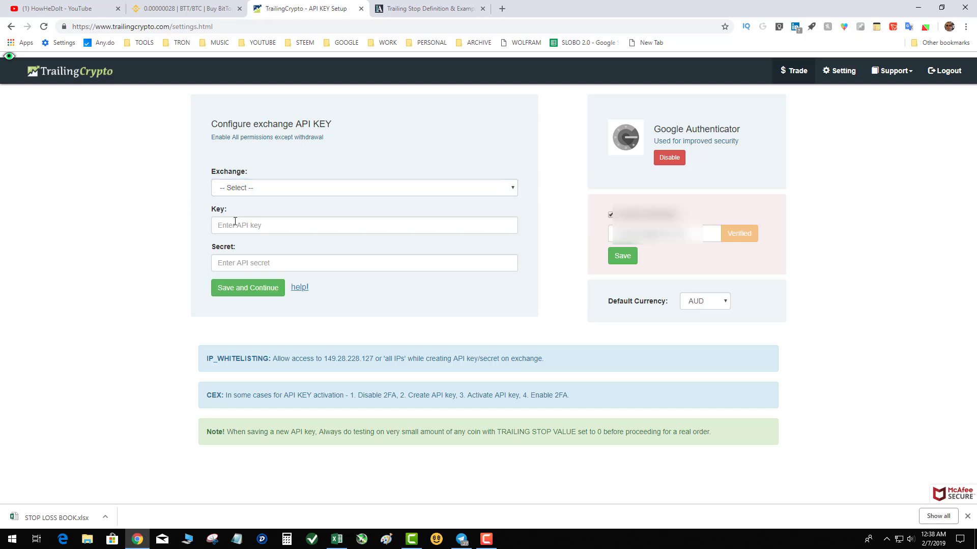
click(248, 291)
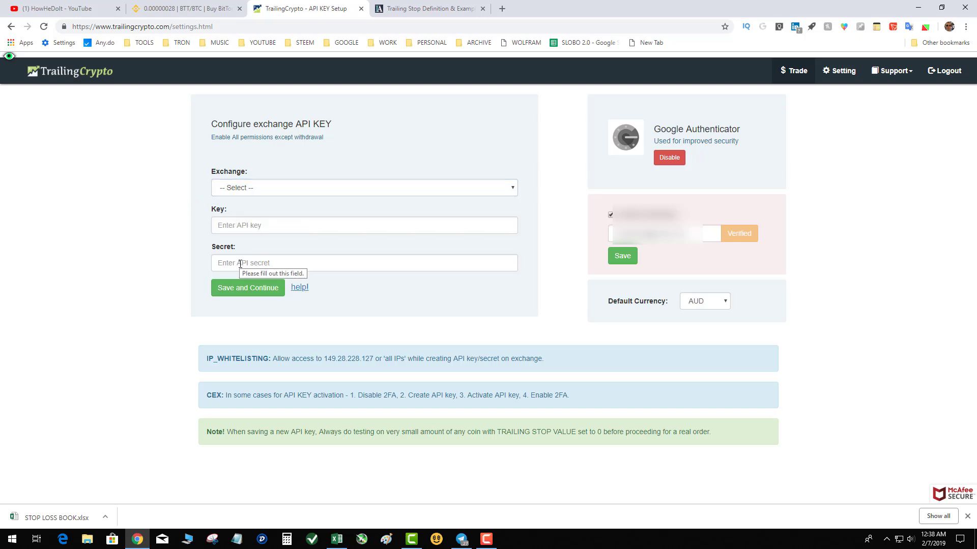
mouse_move(56, 85)
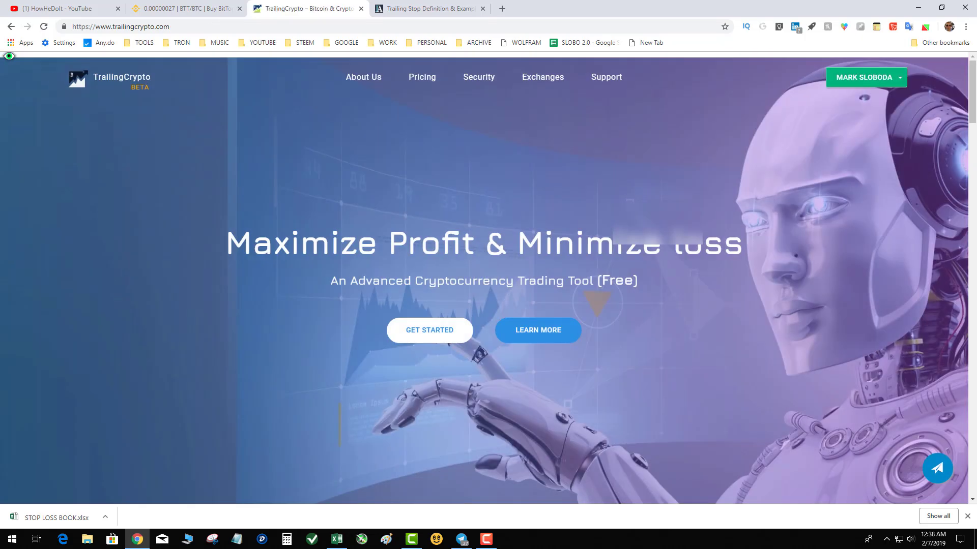
Step: Return to the TrailingCrypto trading page via the account menu's Trade entry
click(865, 78)
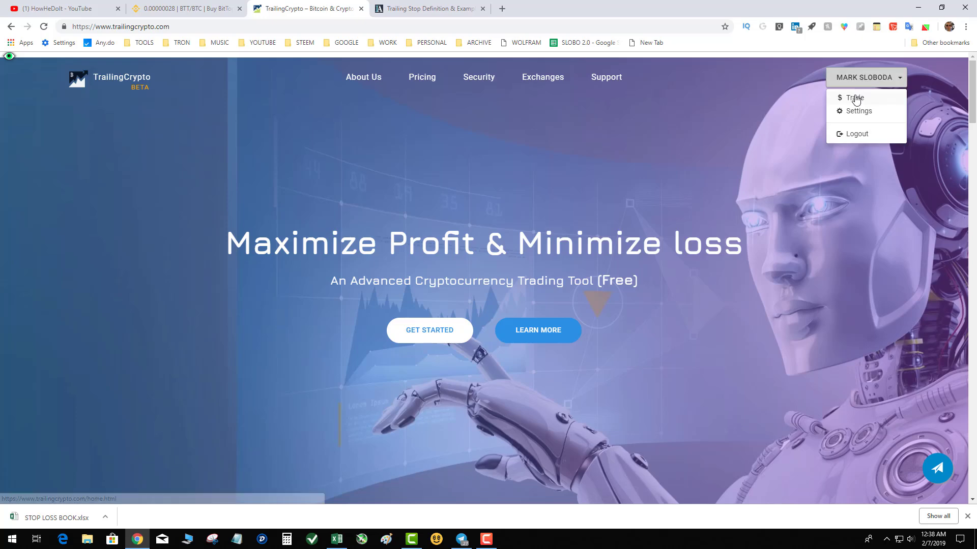
click(856, 99)
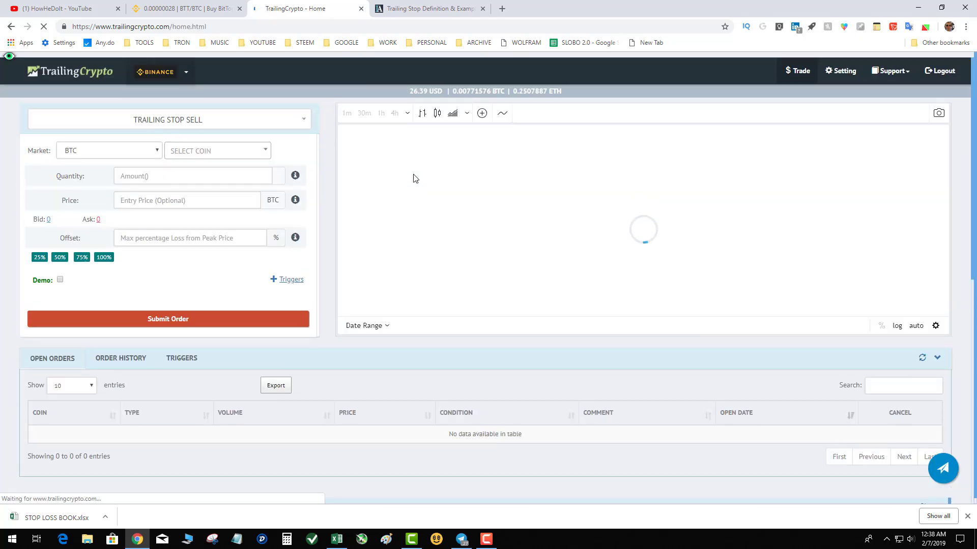